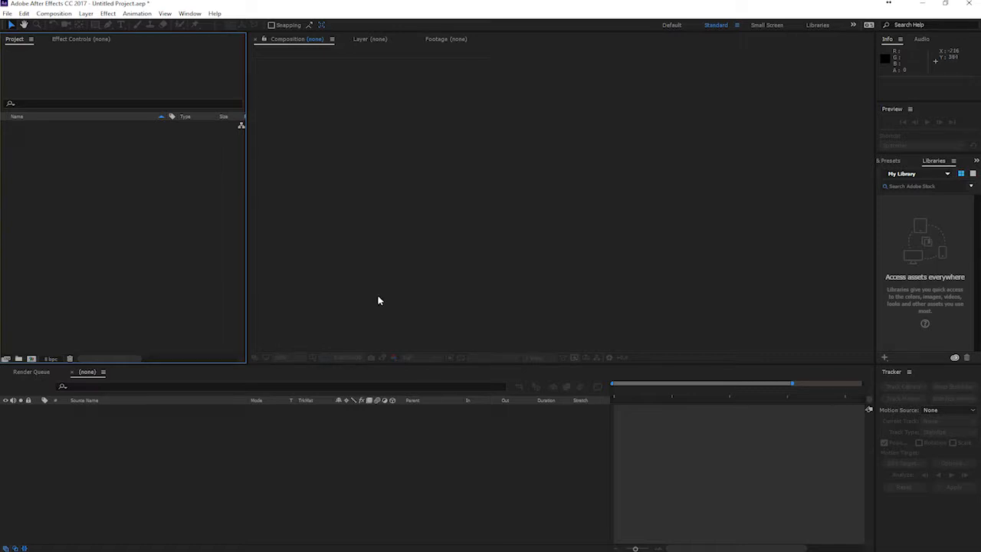
{"action": "mouse_move", "coordinate": [386, 298]}
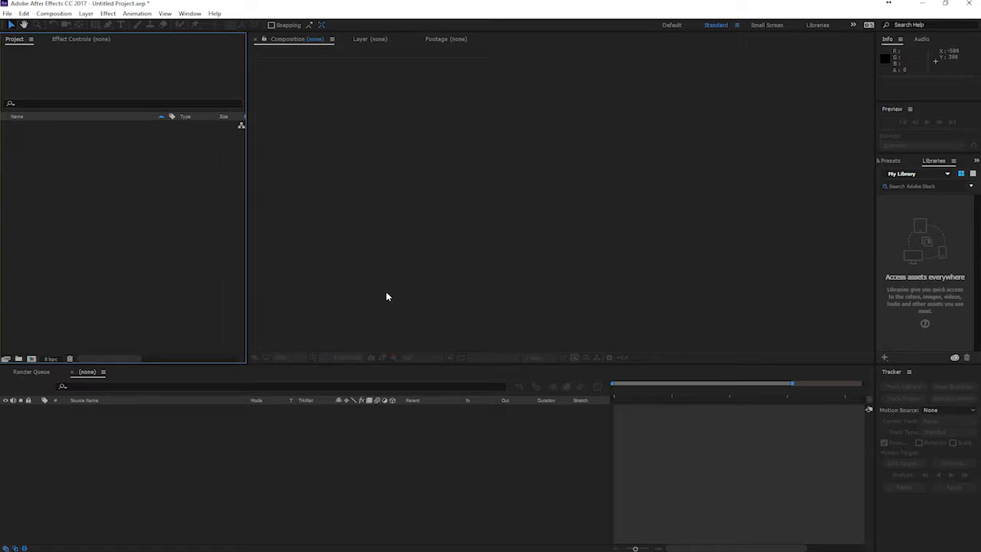
{"action": "mouse_move", "coordinate": [416, 288]}
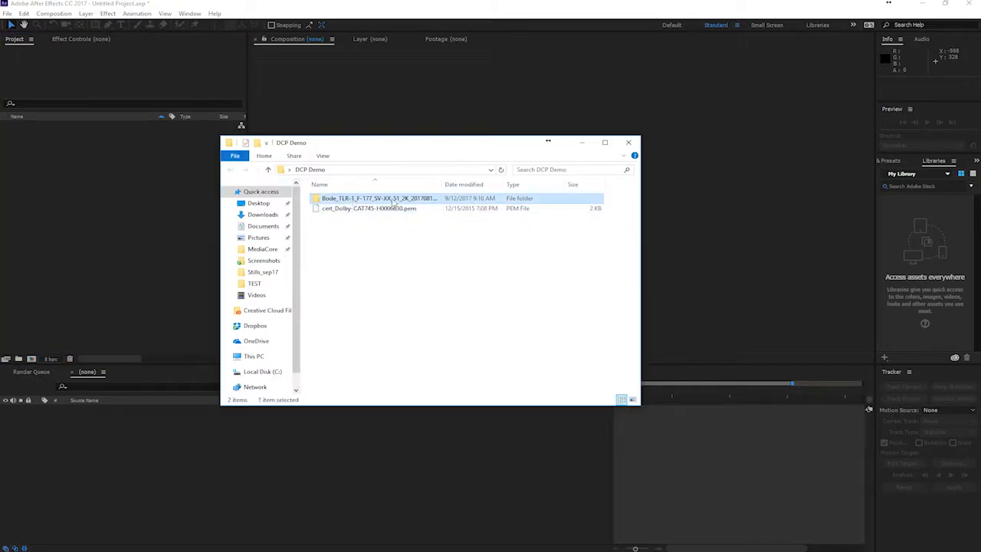
{"action": "left_click", "coordinate": [367, 208]}
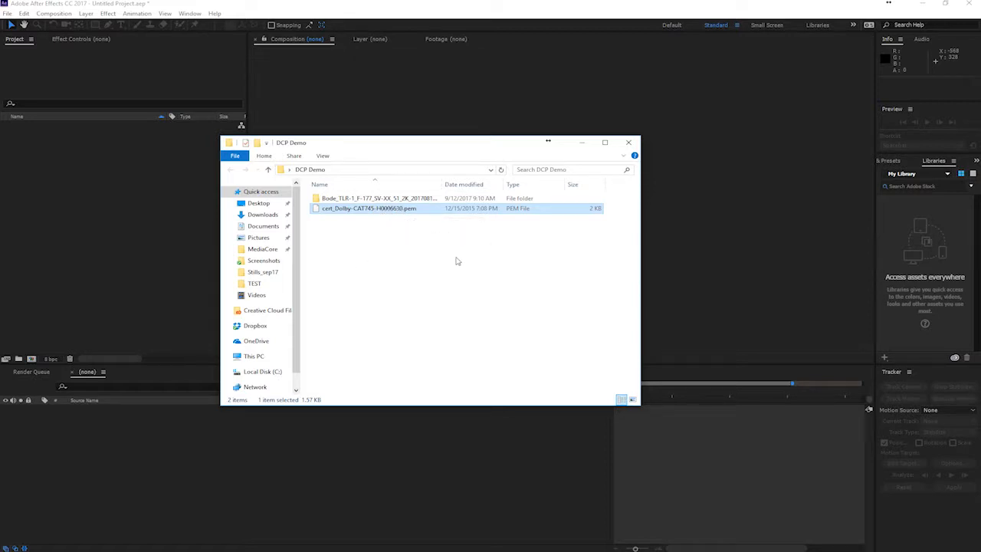
{"action": "left_click", "coordinate": [375, 198]}
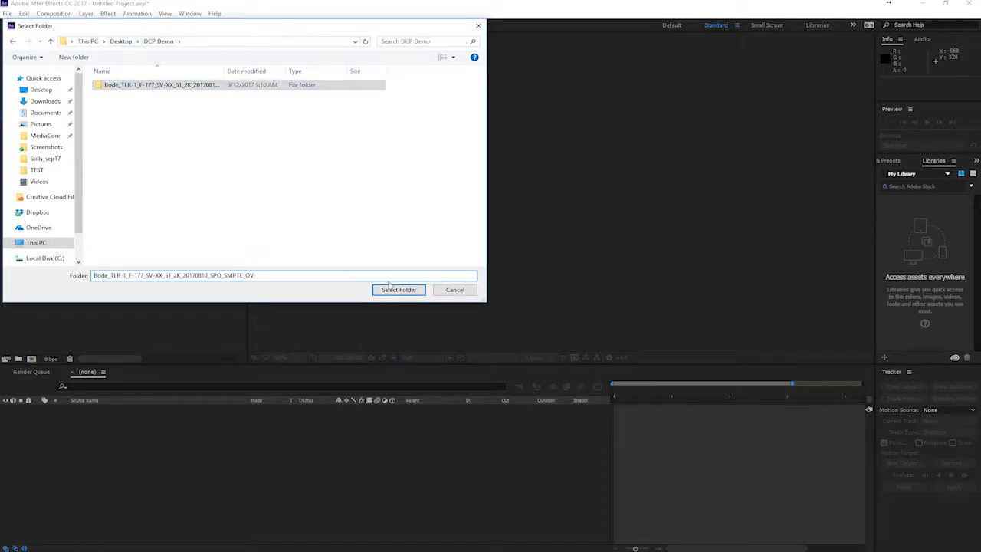
Step: Import the Bode_TLR DCP folder from DCP Demo into the project
{"action": "left_click", "coordinate": [398, 290]}
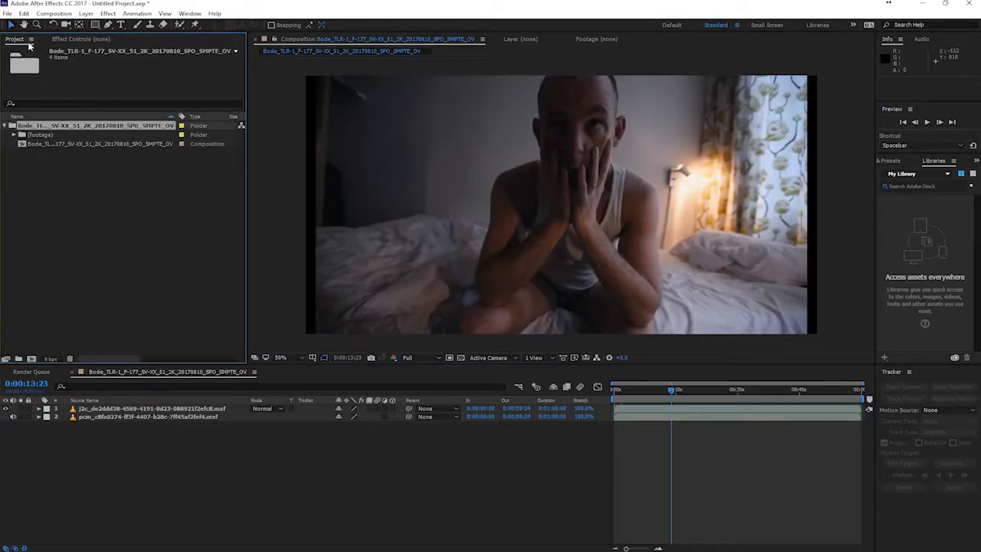
Step: Start CuteDCPTools RePackage export for the trailer composition
{"action": "left_click", "coordinate": [6, 14]}
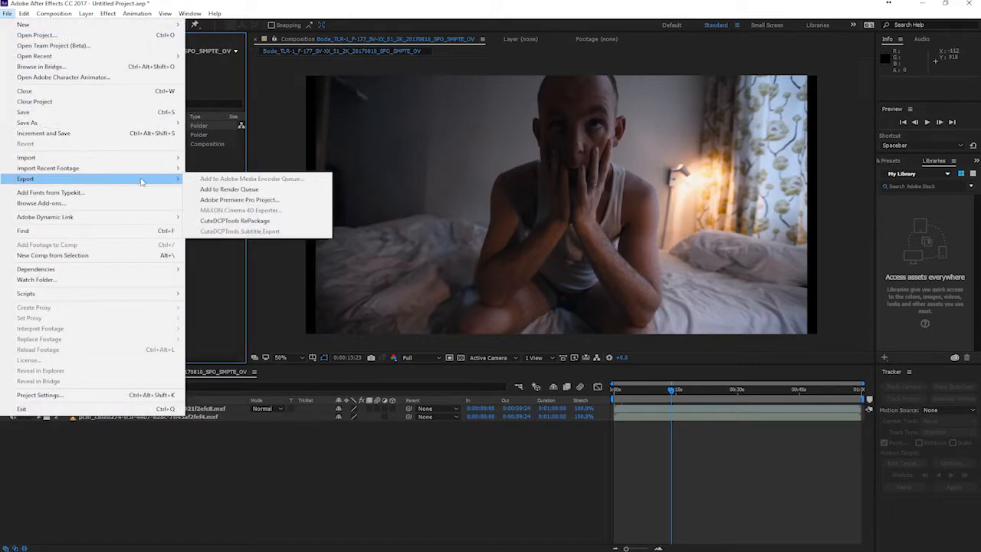
{"action": "mouse_move", "coordinate": [234, 220]}
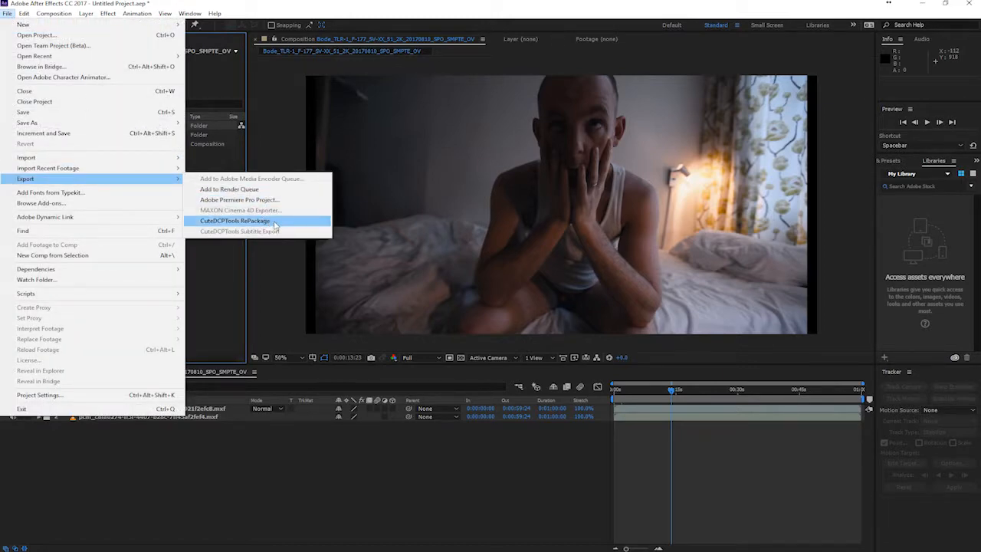
{"action": "left_click", "coordinate": [234, 221]}
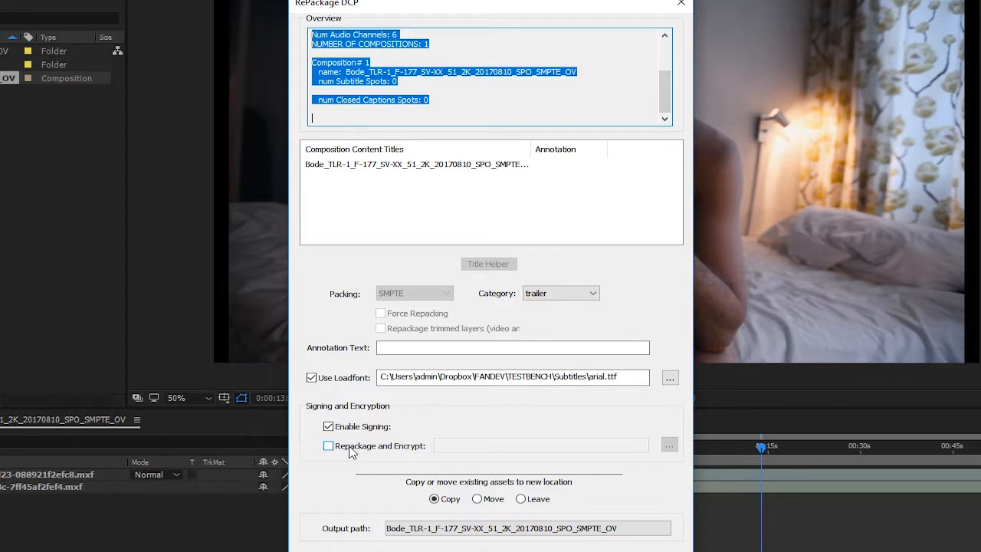
Step: Enable Repackage and Encrypt with output saved as the Bode-Enc folder in DCP Demo
{"action": "left_click", "coordinate": [328, 444]}
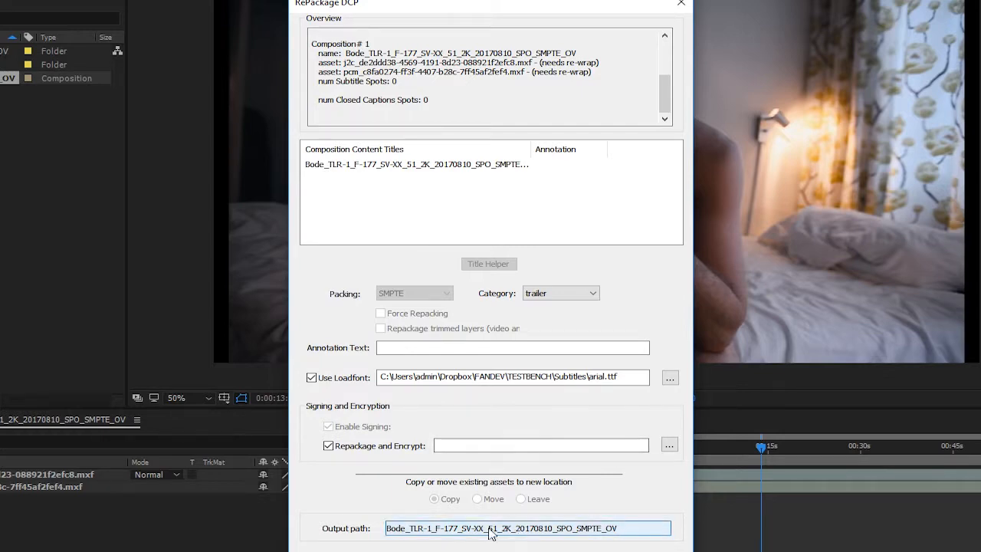
{"action": "left_click", "coordinate": [668, 444]}
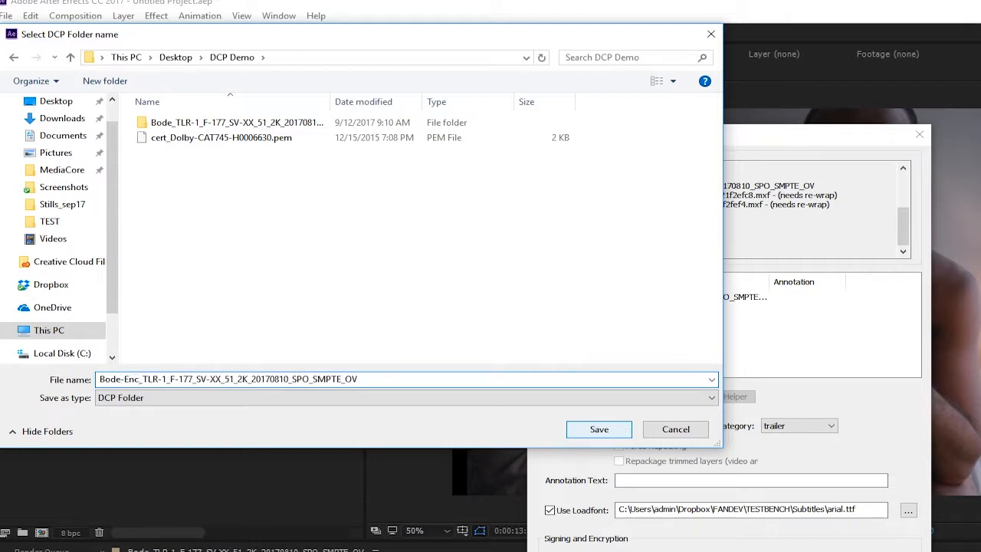
{"action": "left_click", "coordinate": [598, 429]}
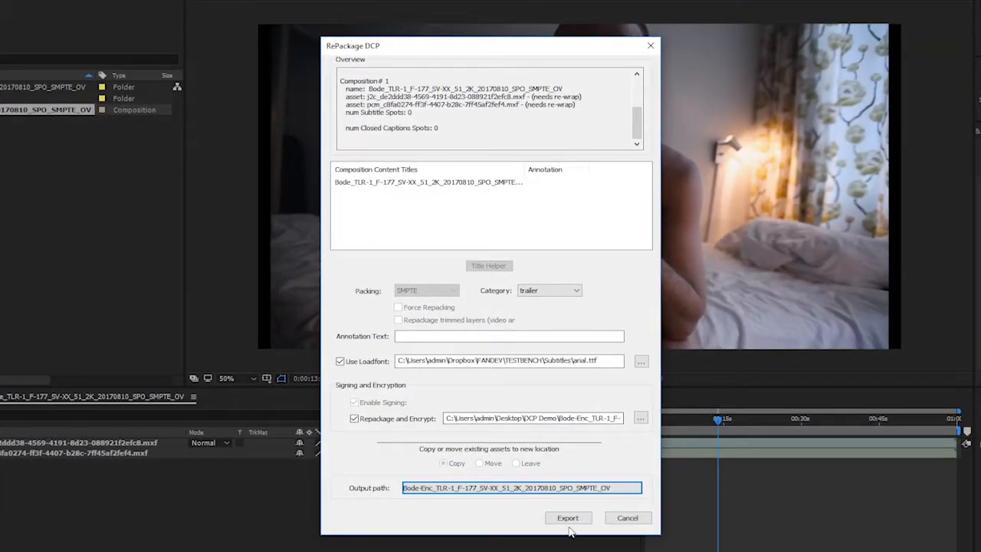
{"action": "mouse_move", "coordinate": [567, 518]}
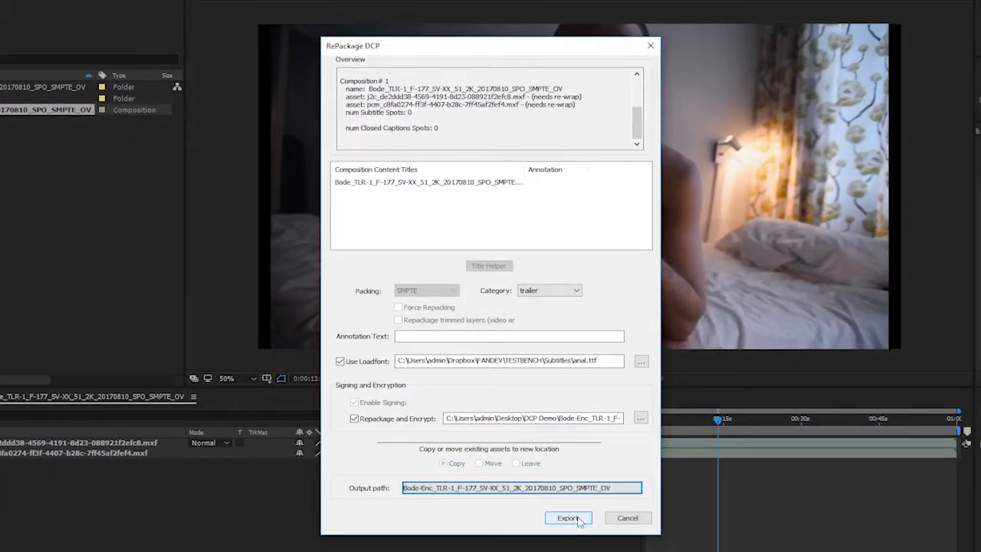
{"action": "left_click", "coordinate": [568, 518]}
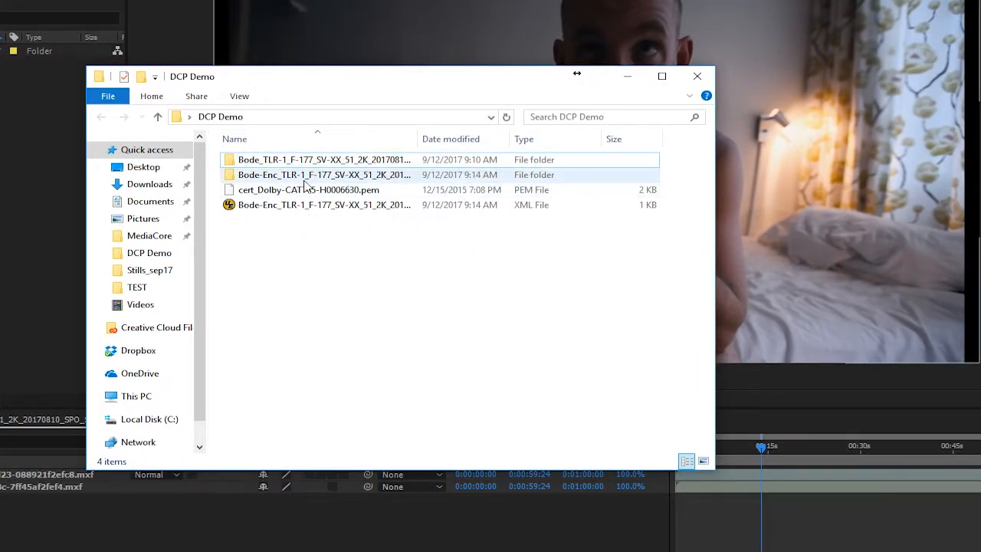
{"action": "mouse_move", "coordinate": [321, 175]}
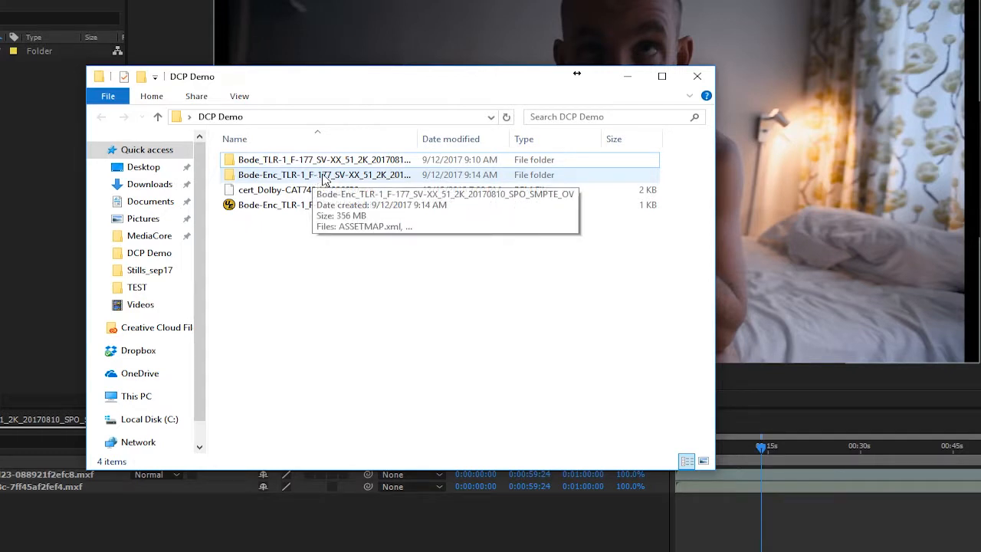
{"action": "mouse_move", "coordinate": [322, 190]}
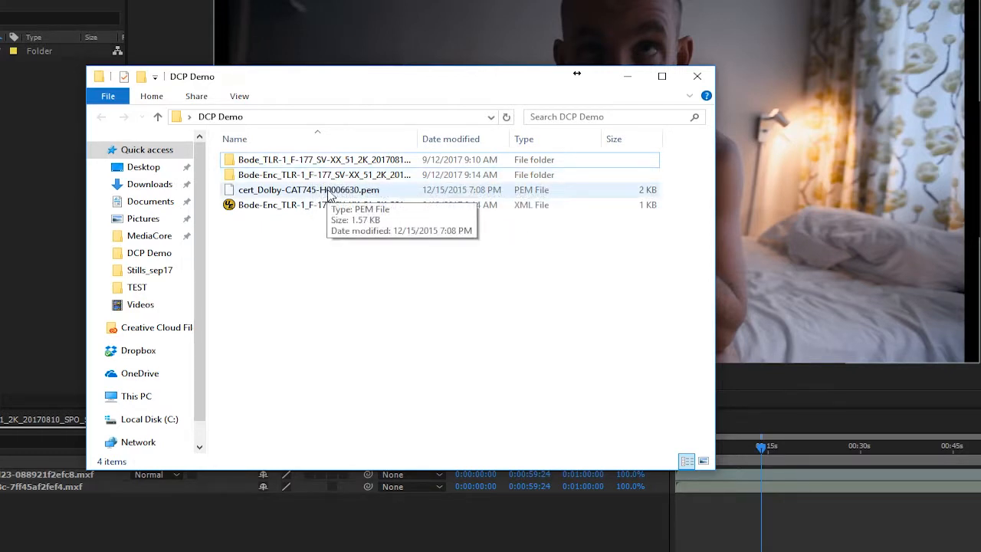
{"action": "left_click", "coordinate": [322, 205]}
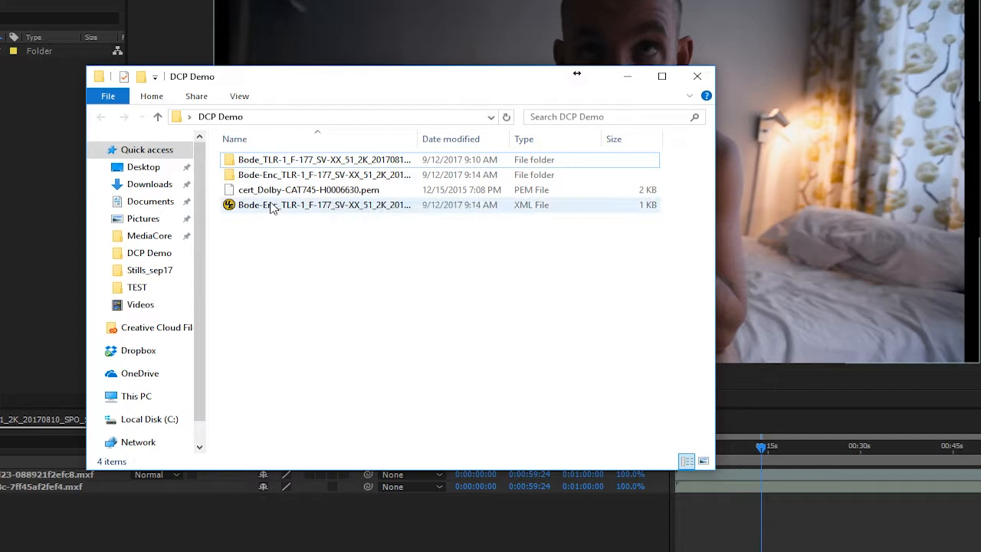
{"action": "left_click", "coordinate": [322, 205]}
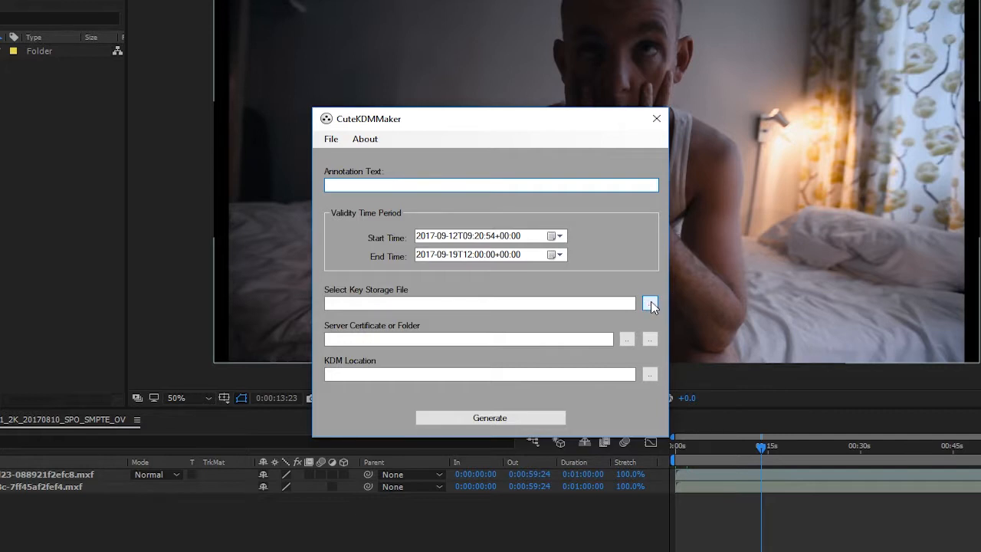
Step: Load the Bode-Enc key storage XML from DCP Demo as the key storage file
{"action": "left_click", "coordinate": [649, 303]}
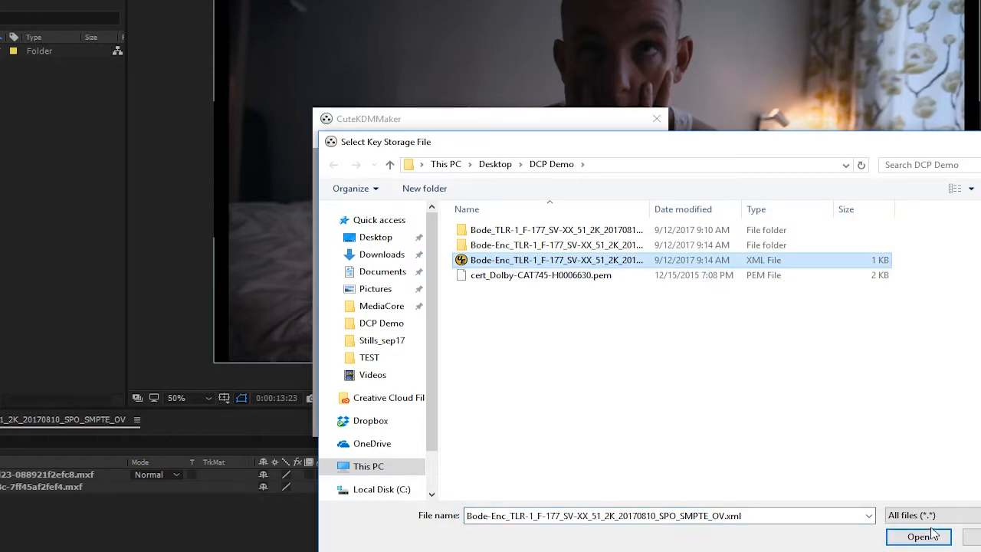
{"action": "left_click", "coordinate": [918, 536]}
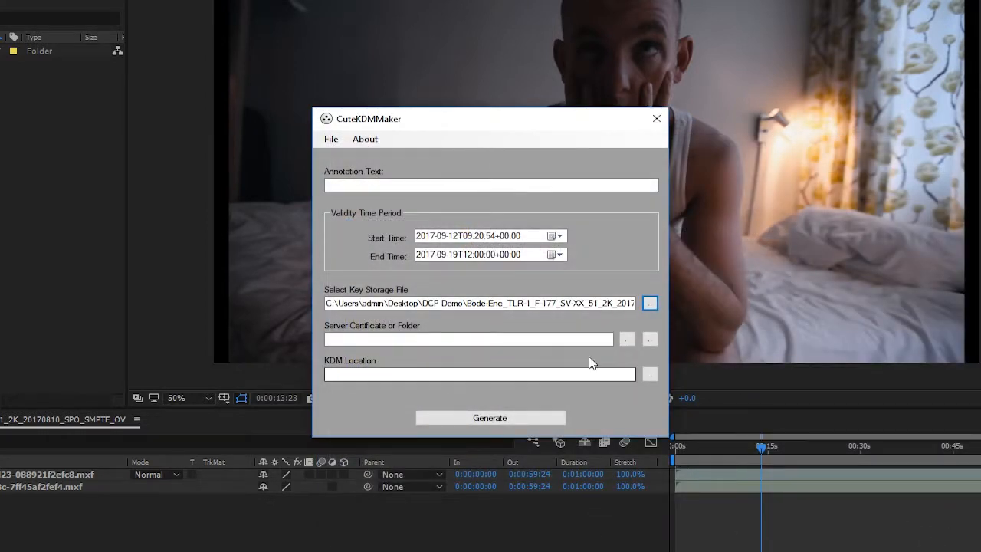
{"action": "mouse_move", "coordinate": [649, 340]}
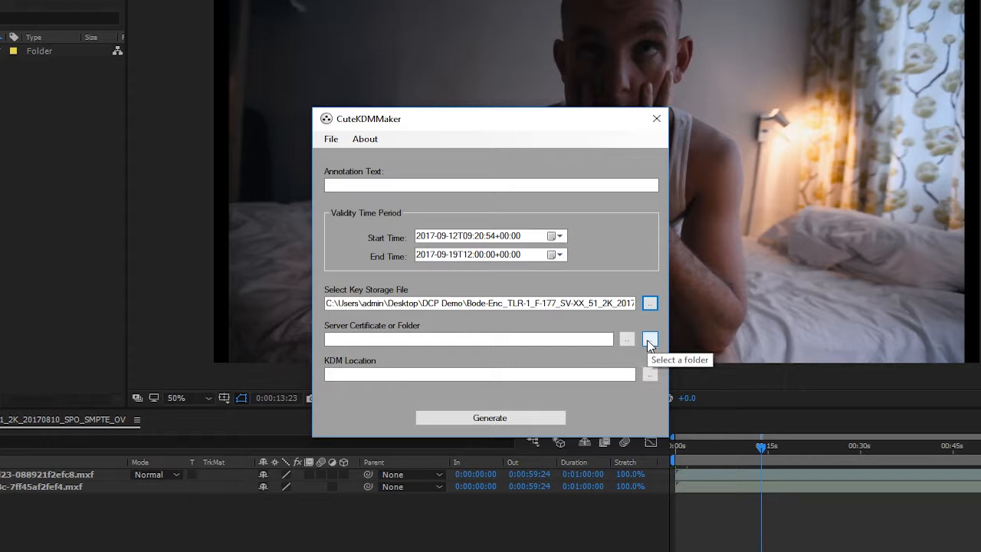
{"action": "mouse_move", "coordinate": [627, 338]}
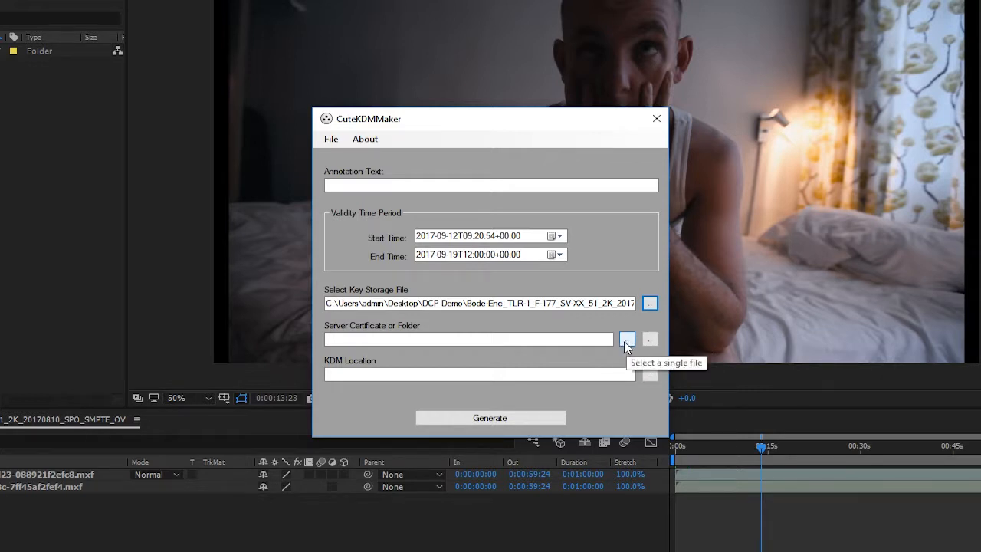
{"action": "mouse_move", "coordinate": [650, 340]}
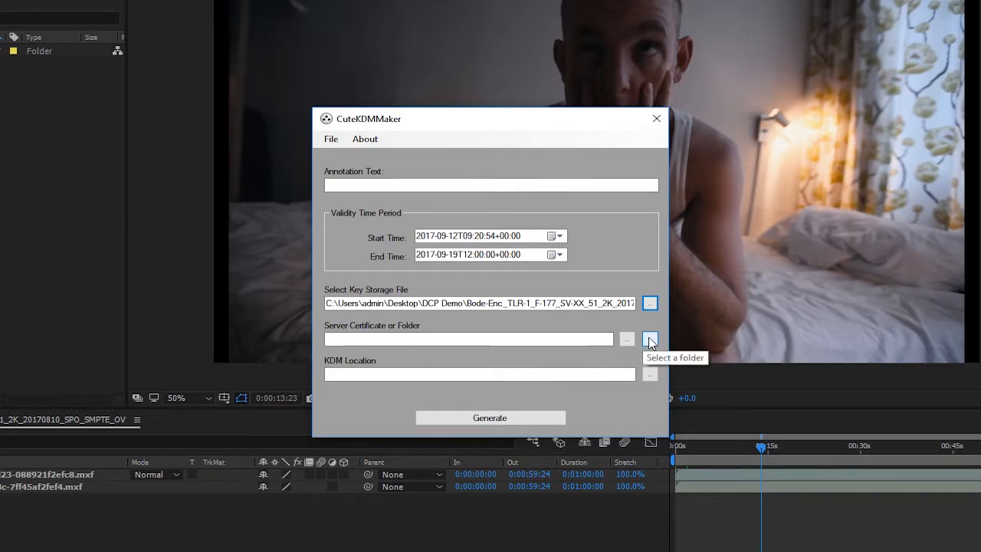
{"action": "mouse_move", "coordinate": [650, 341]}
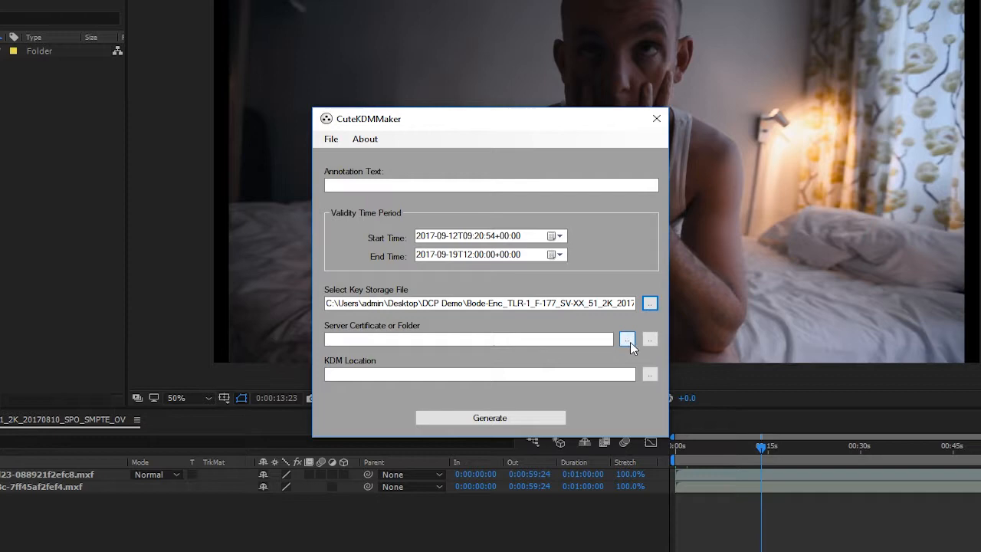
Step: Set the Dolby CAT745 .pem file as the server certificate
{"action": "left_click", "coordinate": [626, 338]}
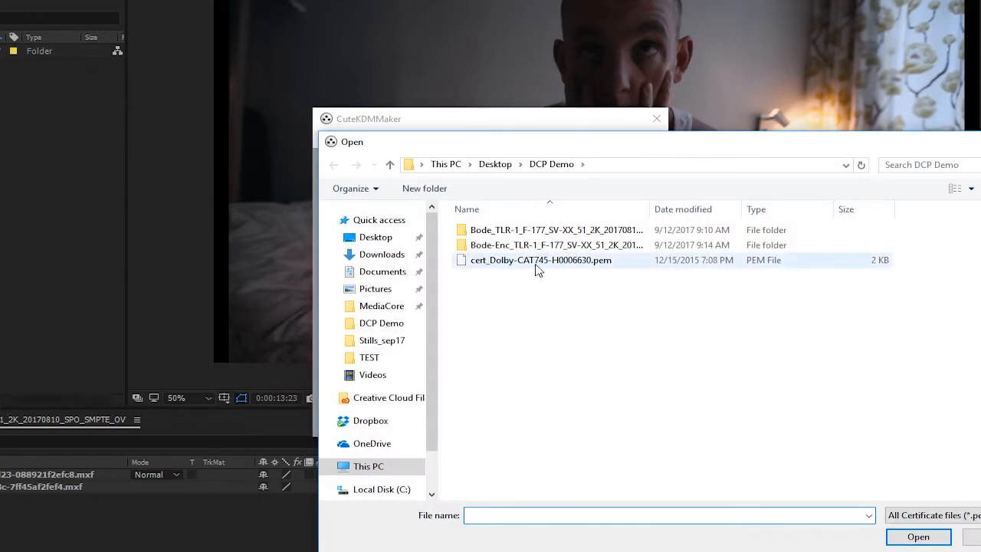
{"action": "left_click", "coordinate": [540, 260]}
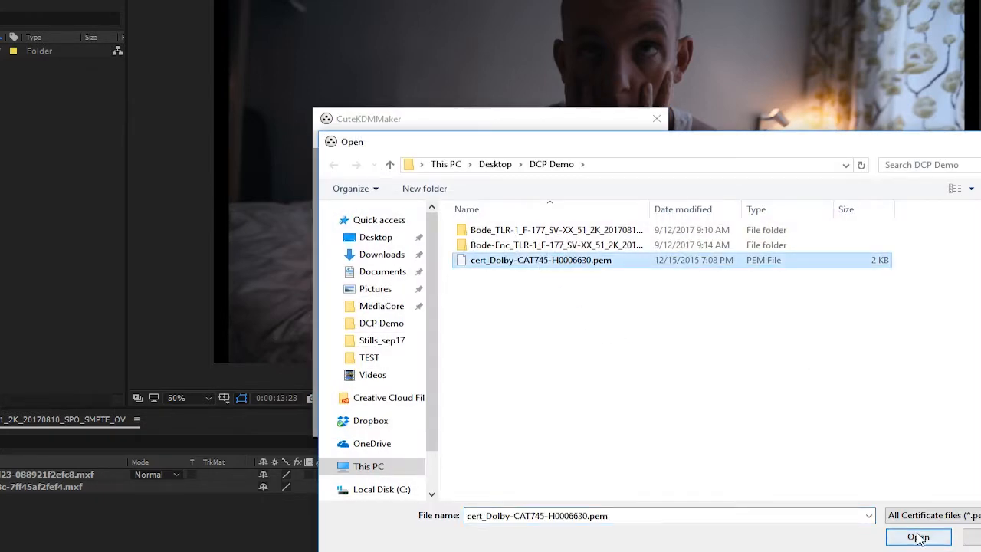
{"action": "left_click", "coordinate": [916, 536]}
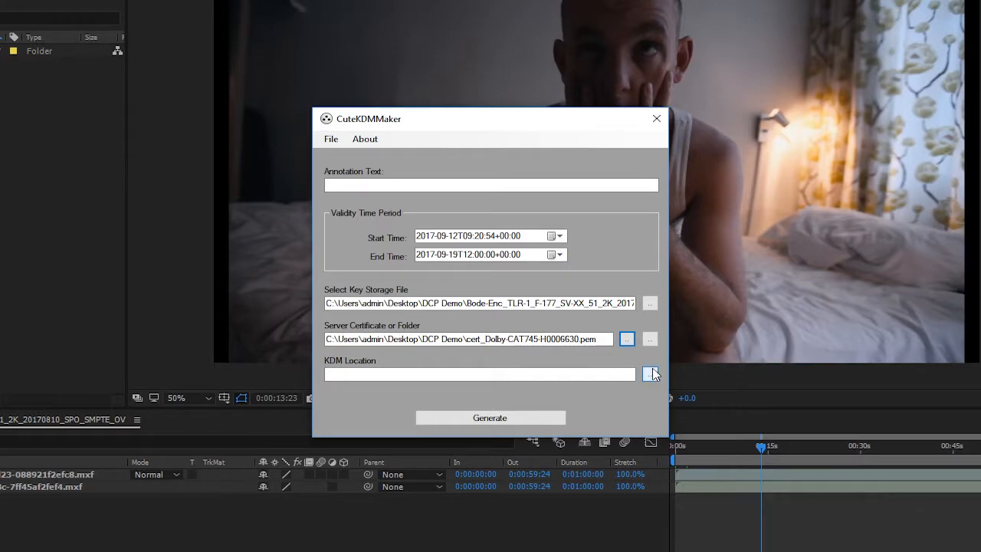
Step: Save the KDM location to DCP Demo and generate the KDM XML there
{"action": "left_click", "coordinate": [650, 374]}
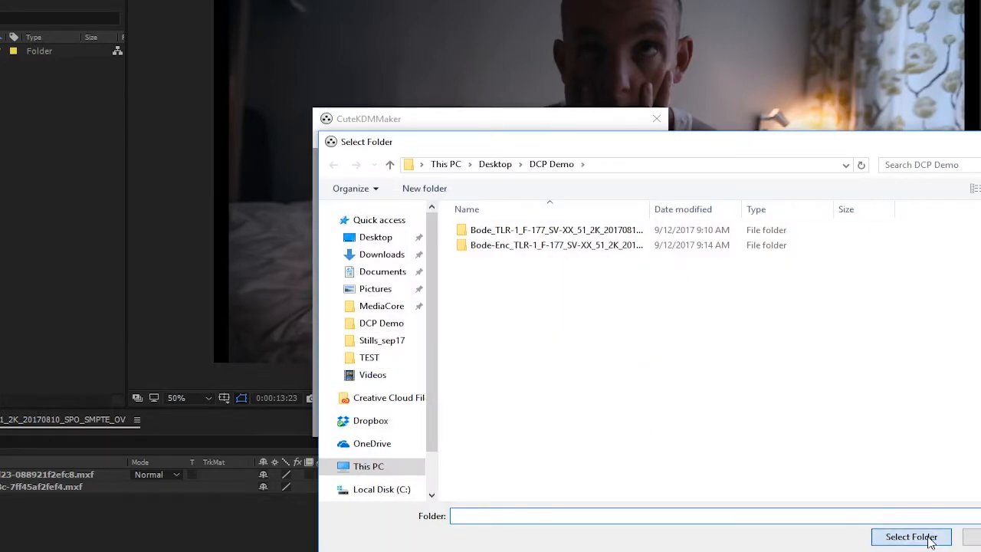
{"action": "left_click", "coordinate": [910, 536]}
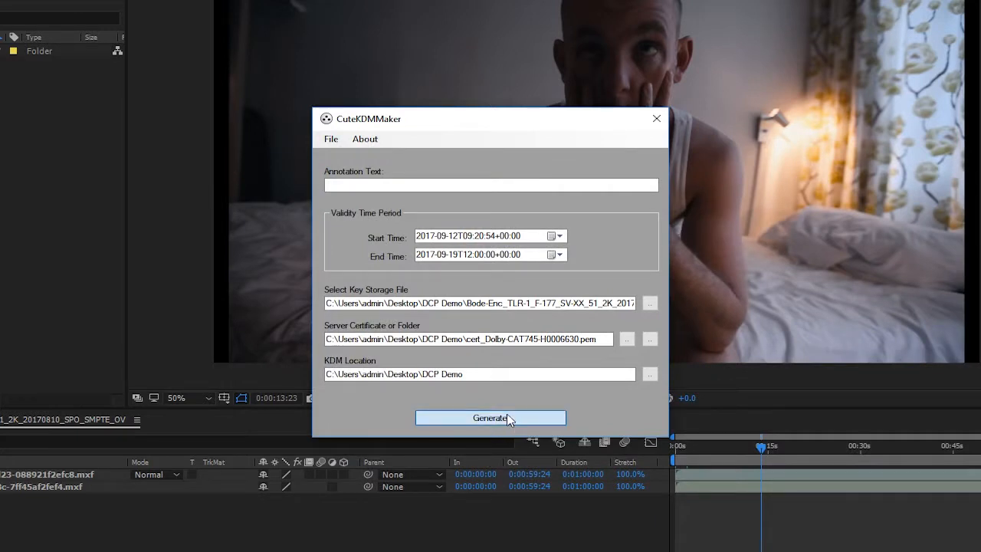
{"action": "left_click", "coordinate": [490, 416]}
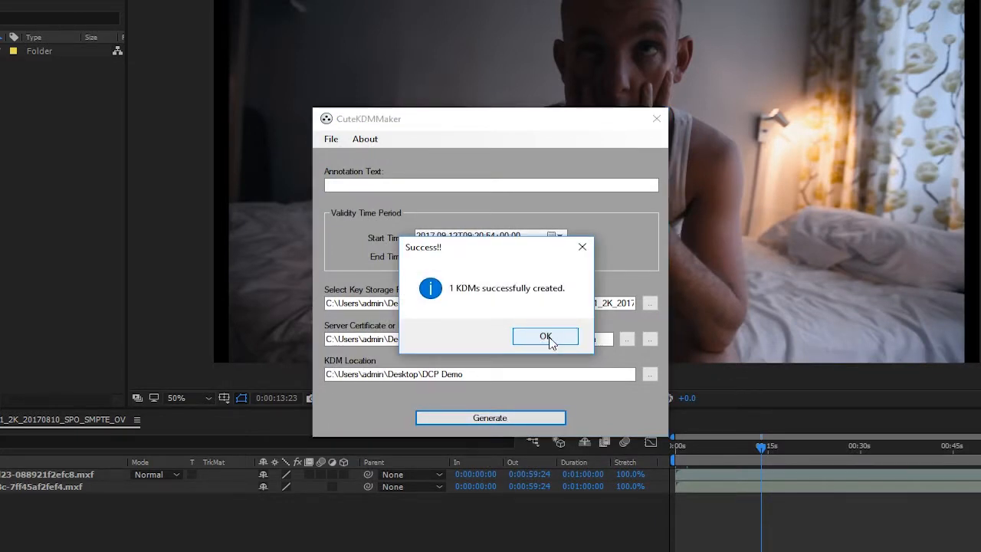
{"action": "left_click", "coordinate": [545, 337]}
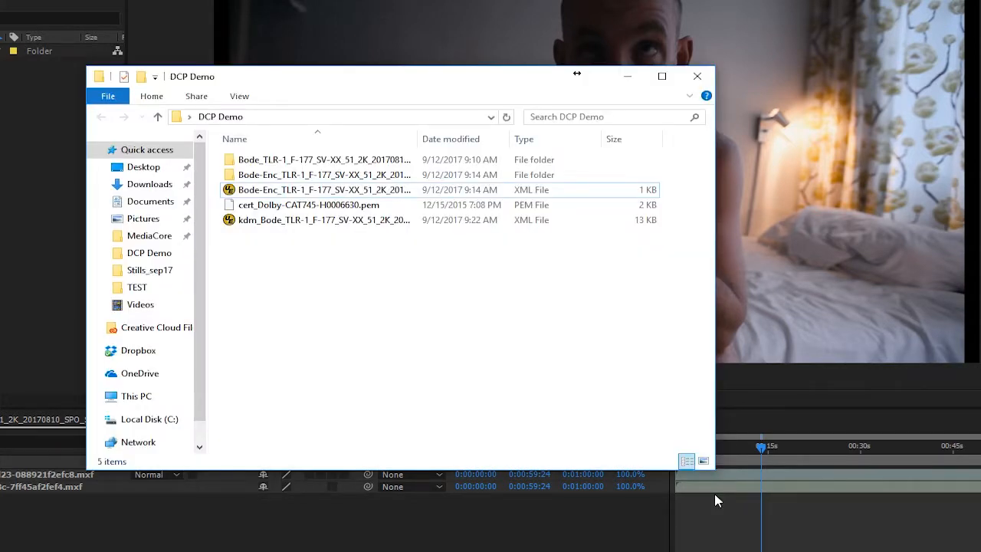
{"action": "left_click", "coordinate": [322, 221]}
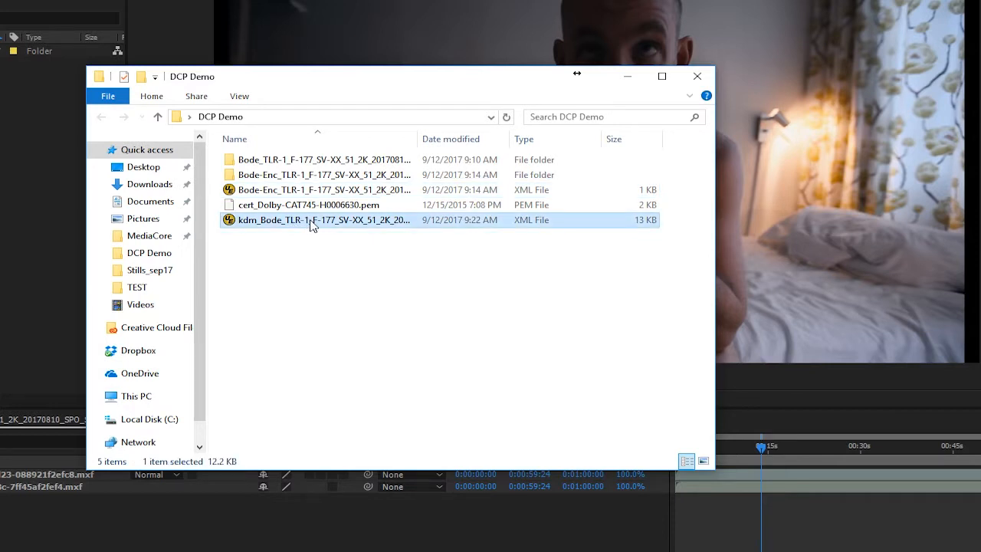
{"action": "mouse_move", "coordinate": [288, 227]}
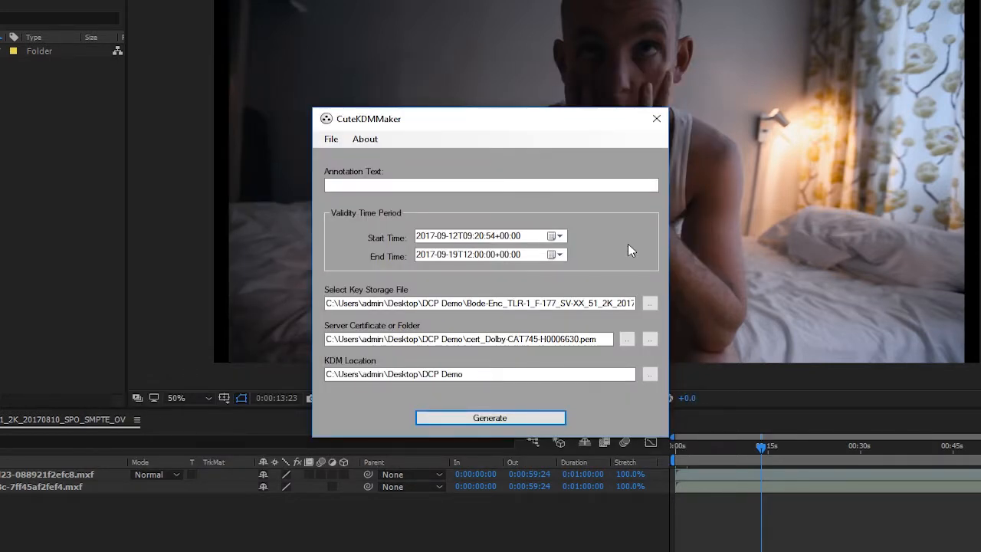
{"action": "mouse_move", "coordinate": [619, 266]}
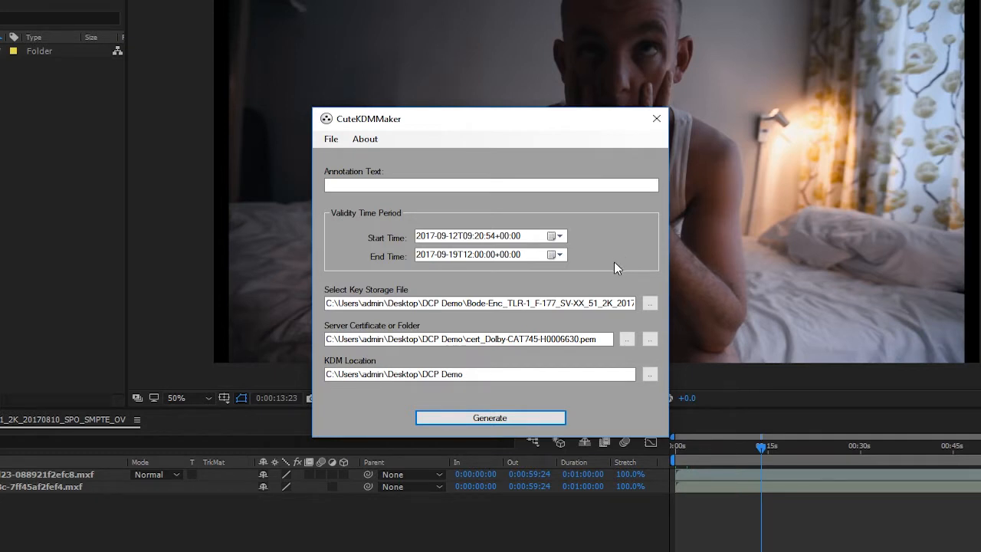